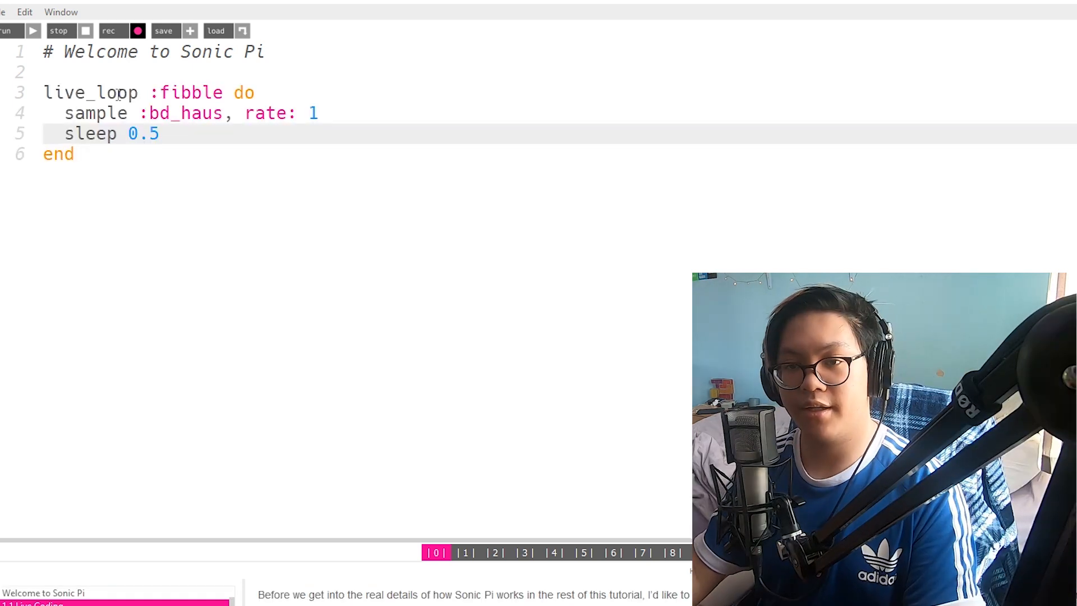
Select the buffer code and run the fibble loop playing bd_haus every half beat.
key(ctrl+a)
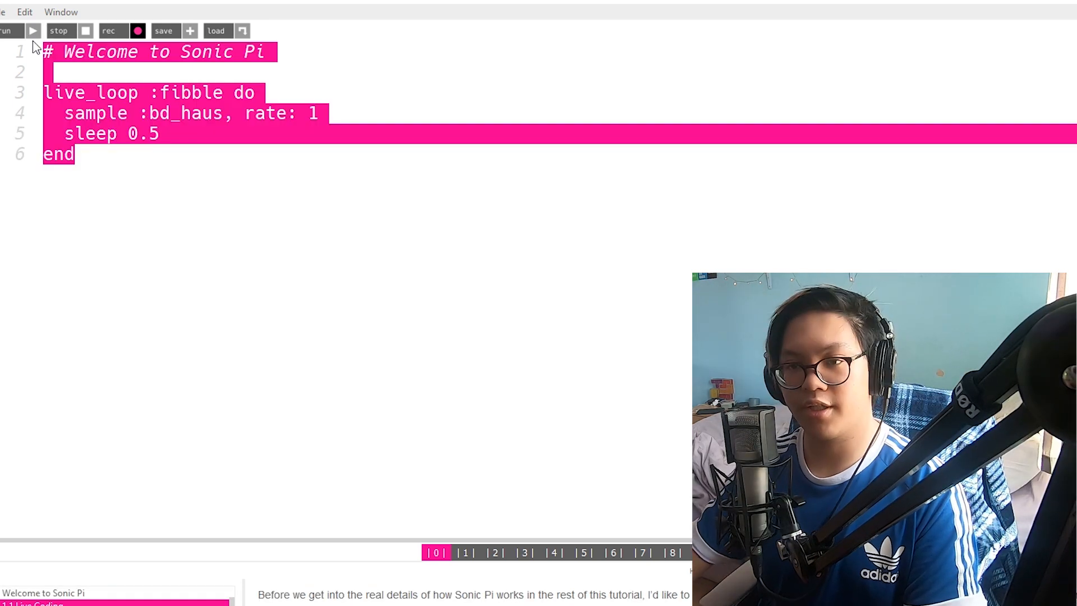
click(527, 205)
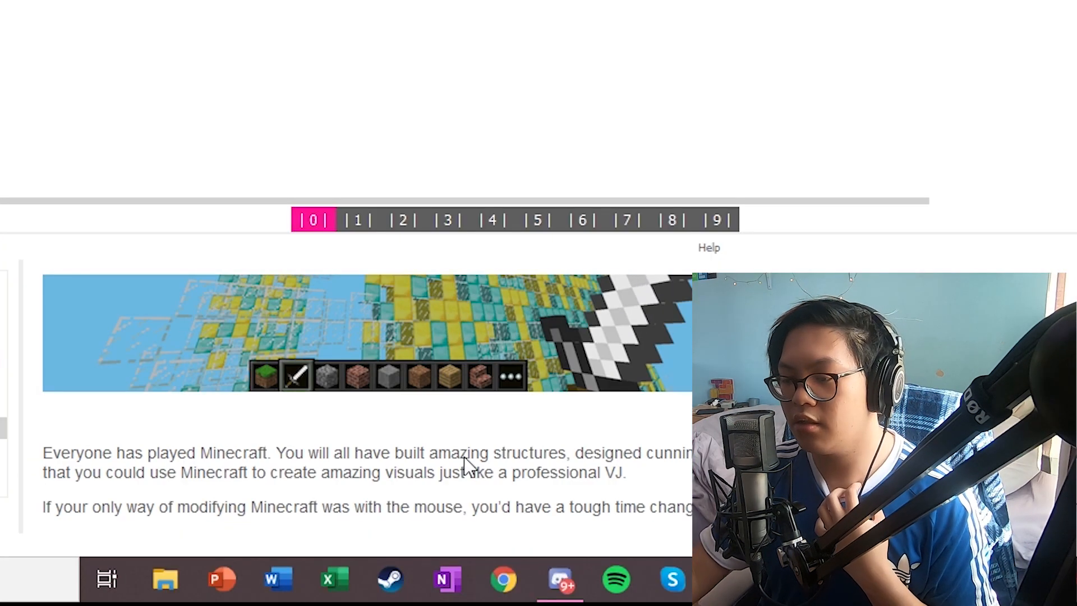
Scroll the tutorial pane down to the Minecraft live-coding article.
scroll(down, 3)
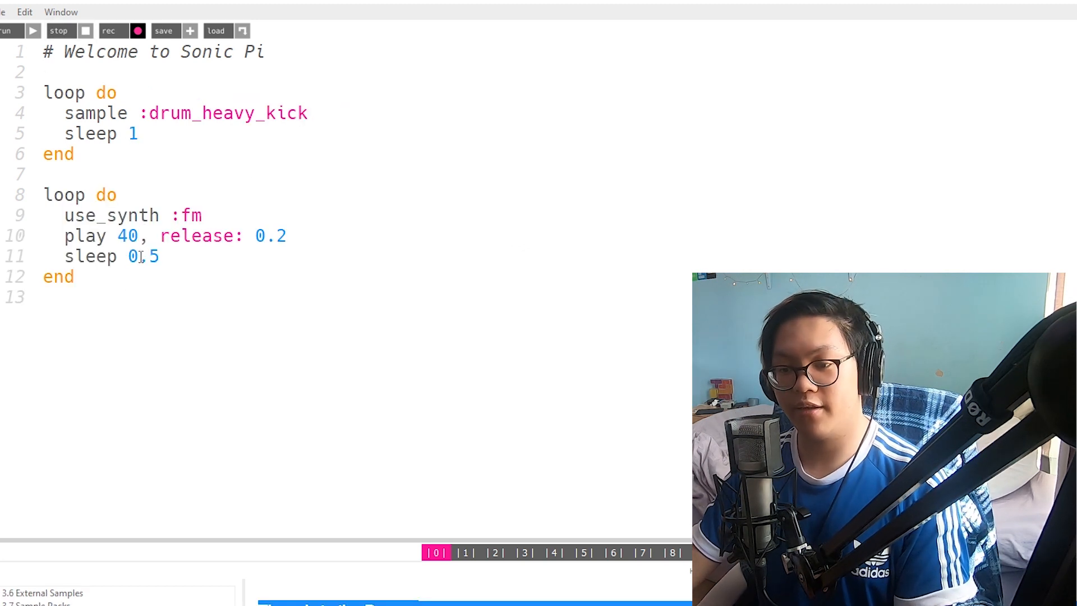
Wrap the heavy-kick drum loop in an in_thread do … end block.
text(in_thread do)
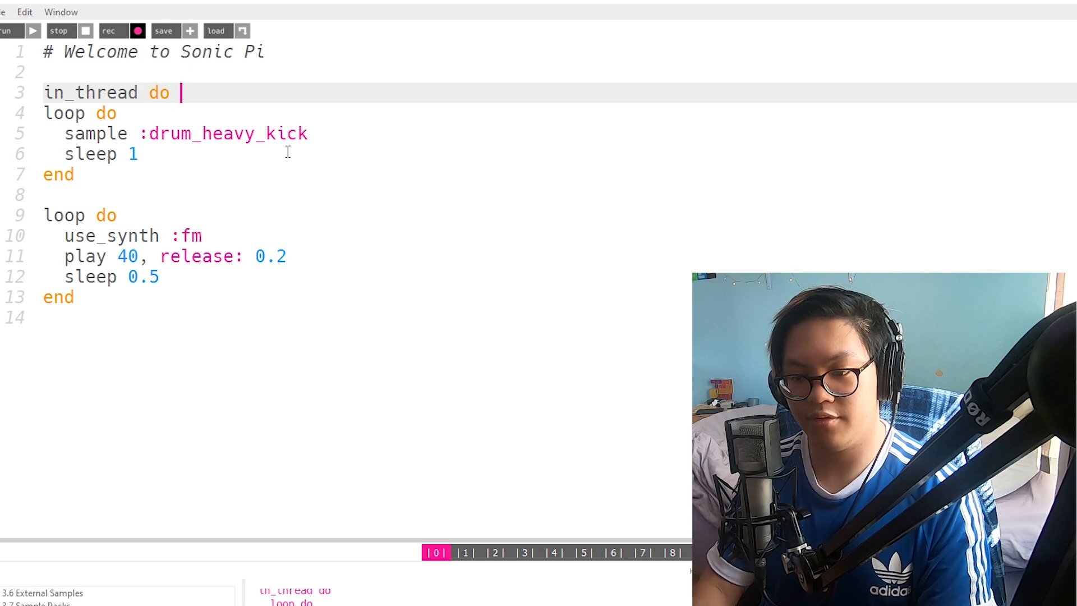
text(end)
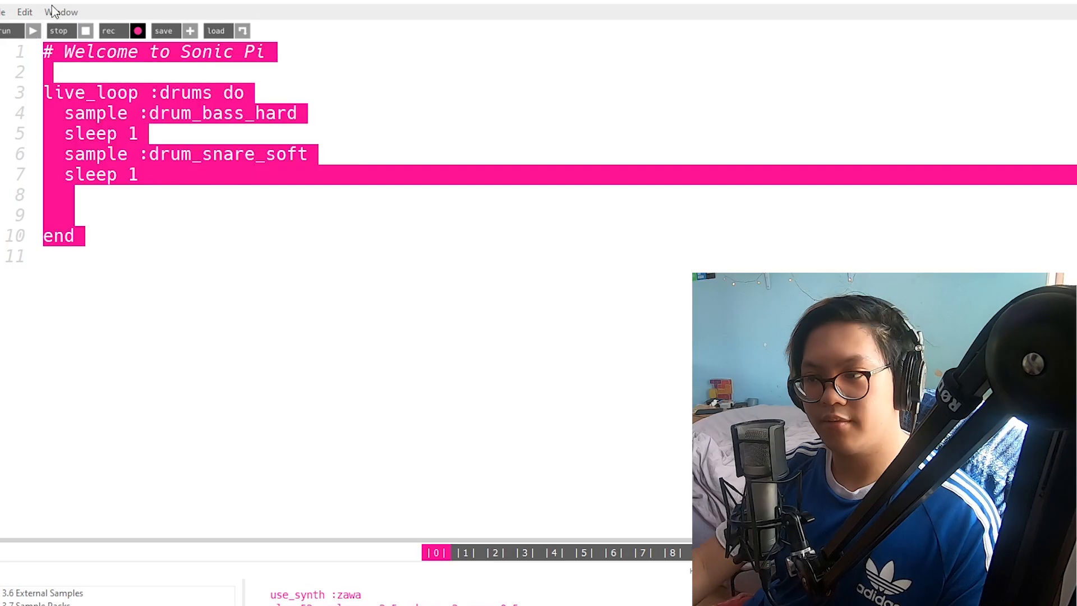
Add use_bpm 100 and begin a hihat live loop of closed cymbals.
click(138, 175)
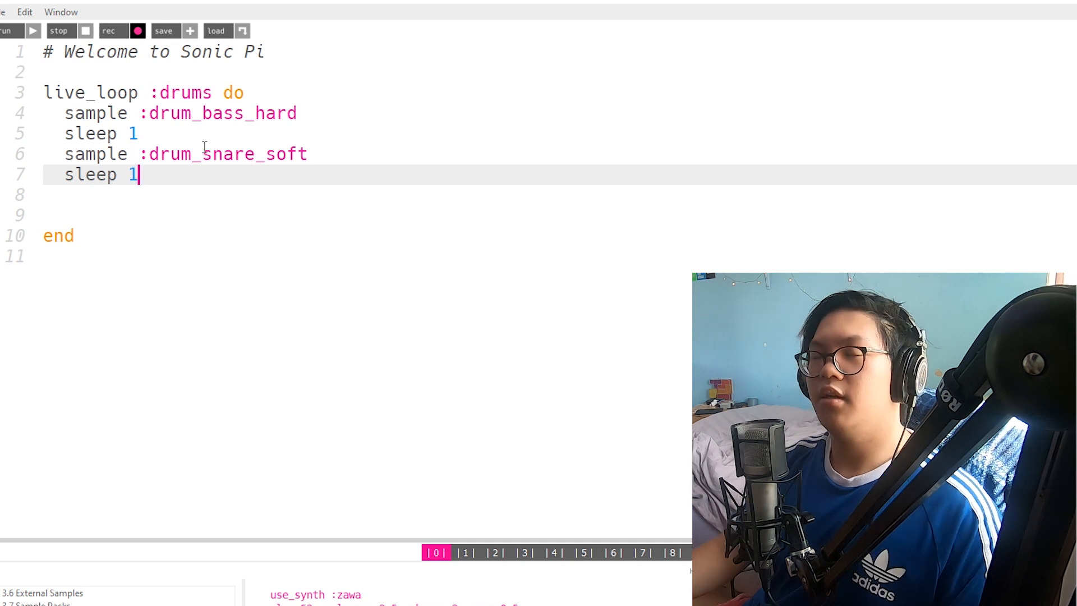
text(use_bpm 100)
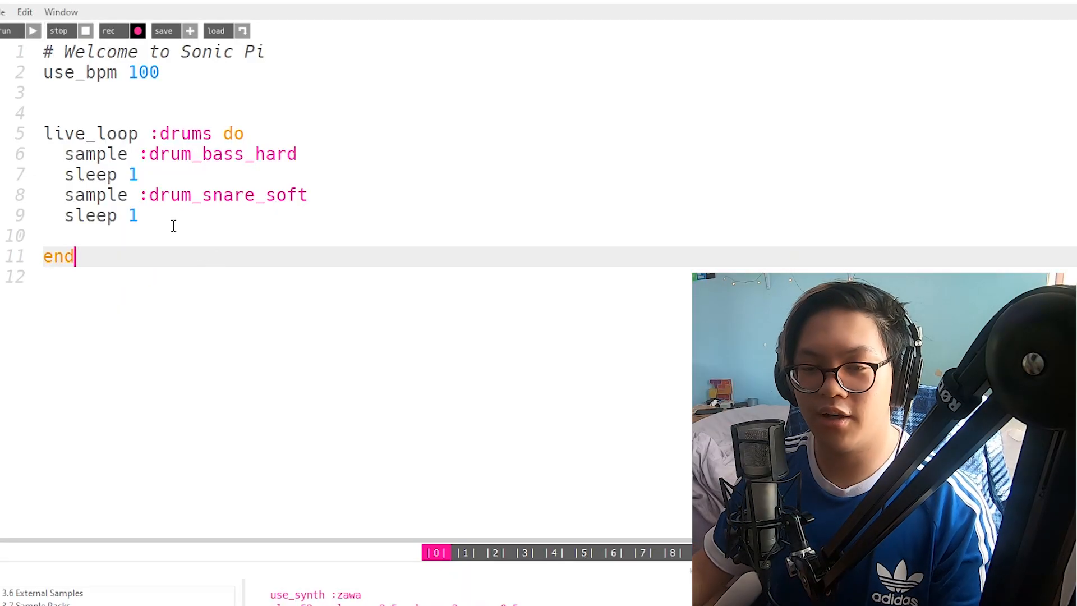
text(live_loop :drums do)
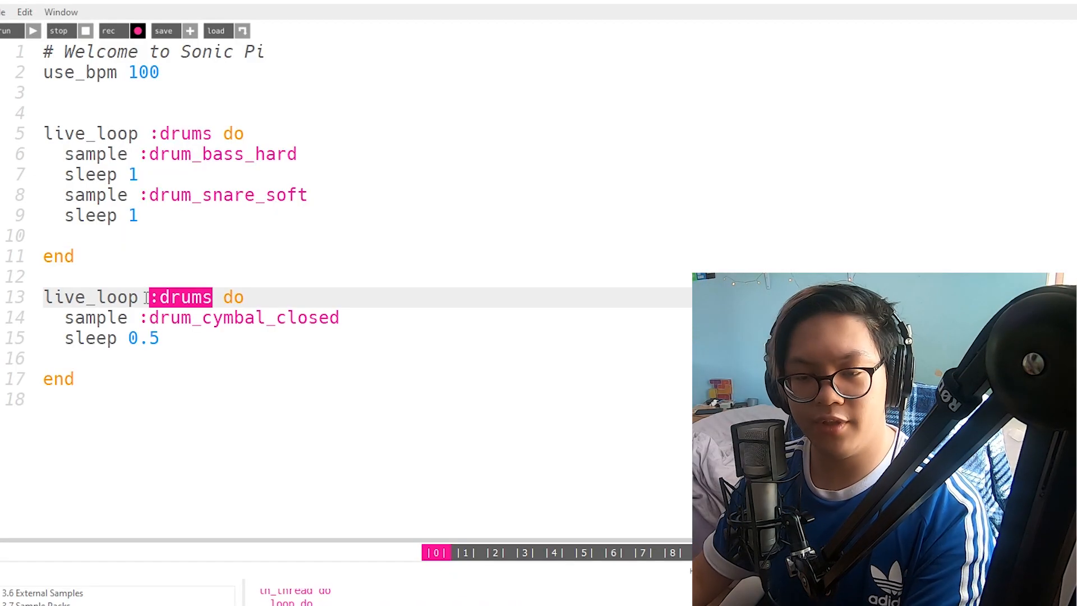
text(hiha)
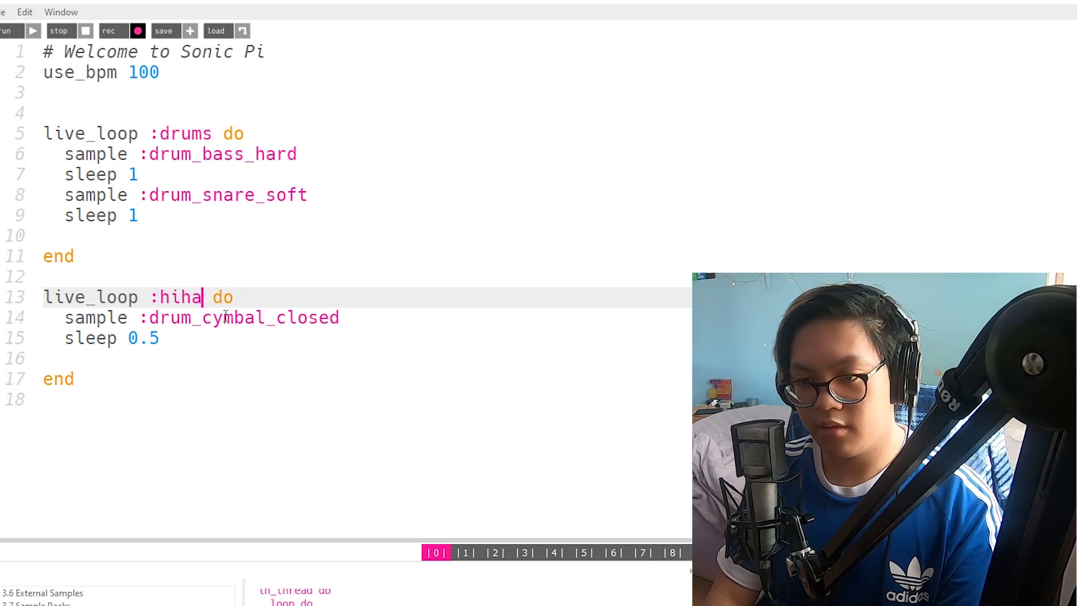
text(t)
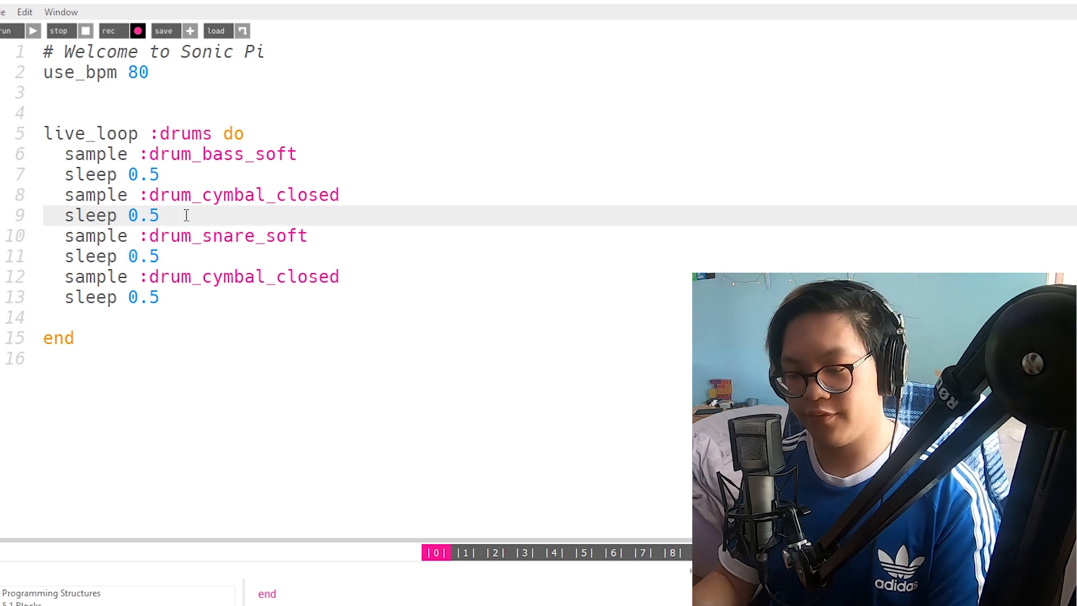
Wrap the snare hit in a with_fx :reverb block and select the whole buffer.
key(enter)
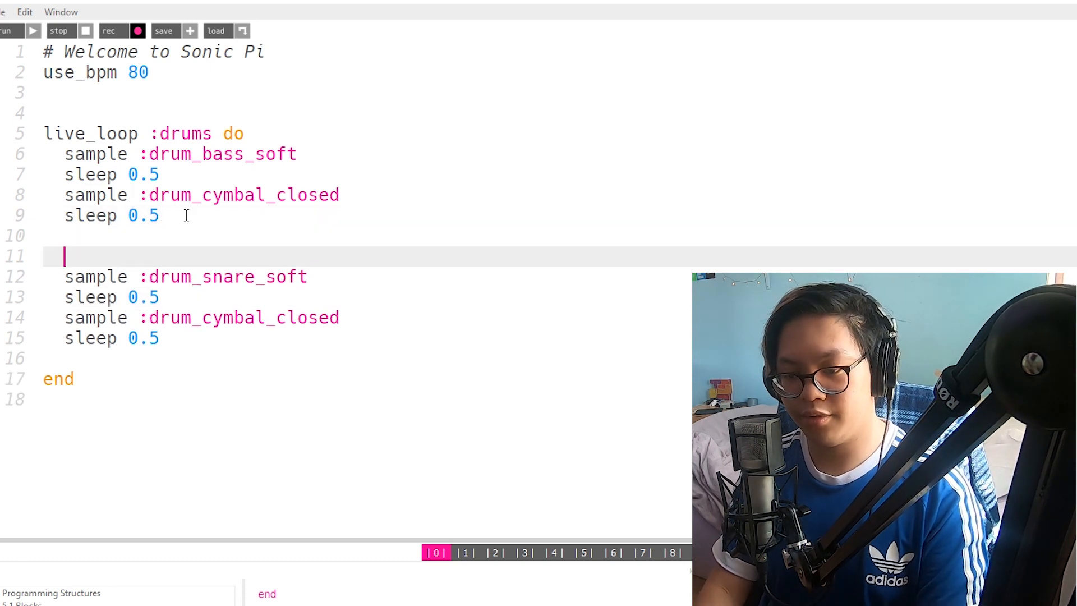
text(with_fx :re)
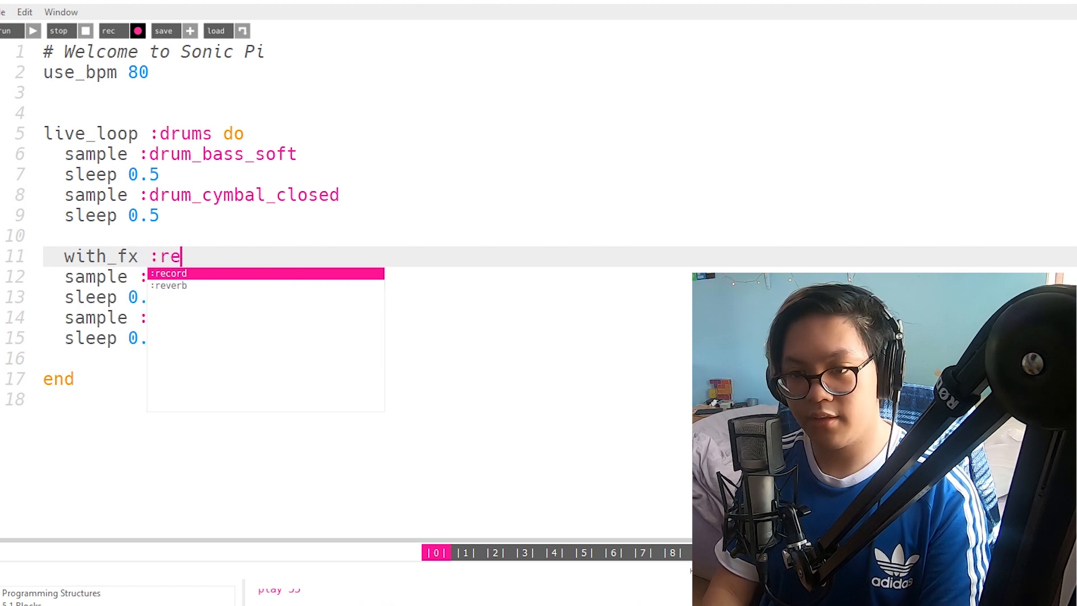
text(verb do)
text(end)
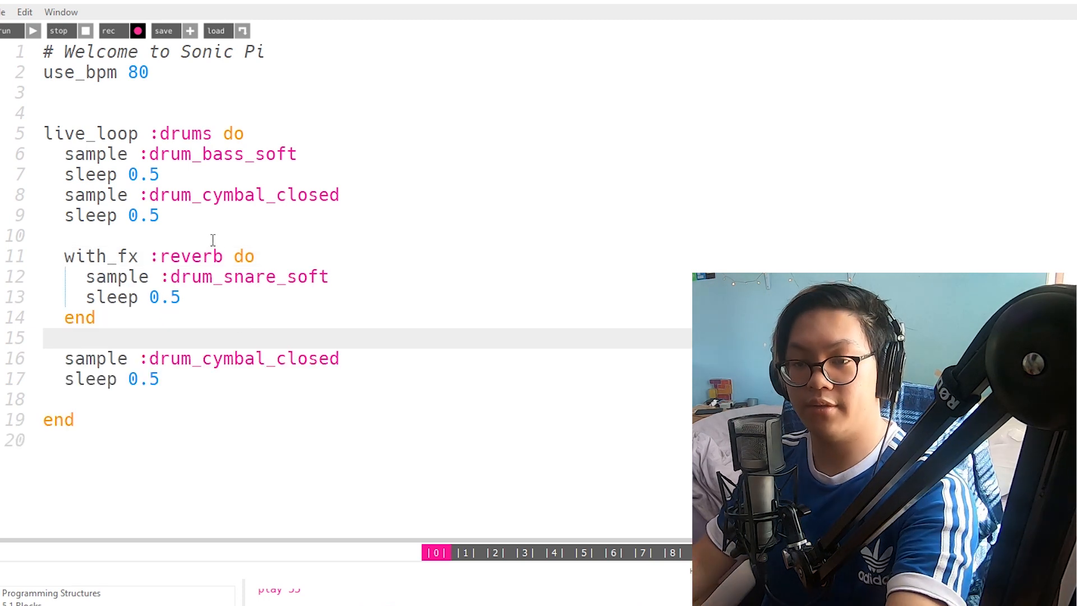
key(ctrl+a)
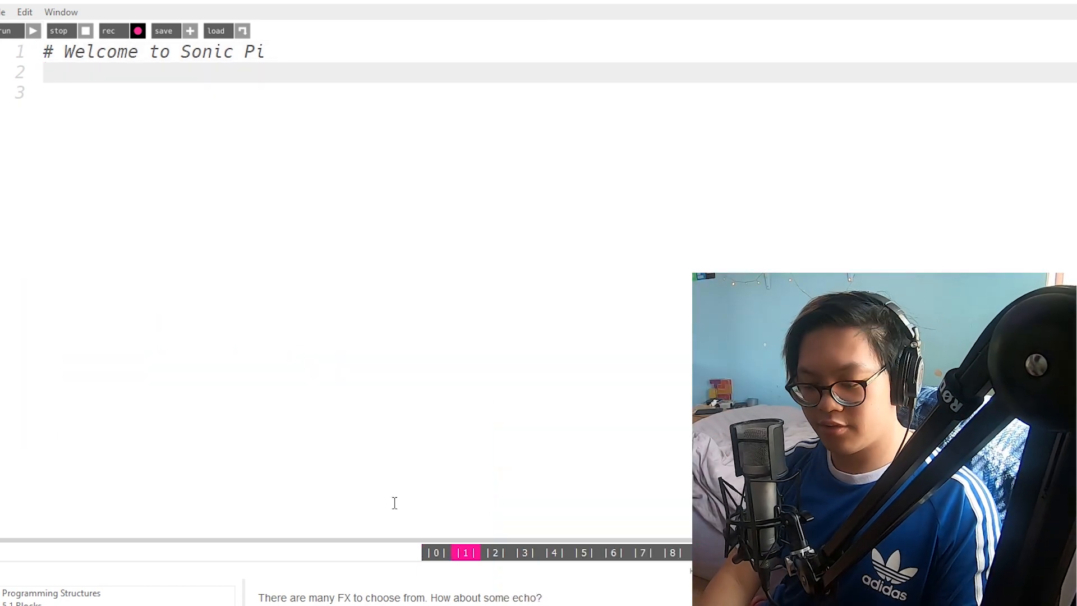
Write play choose(scale(:D3, :major_pentatonic, num_octaves: 3)) inside the saw reverb loop.
text(play)
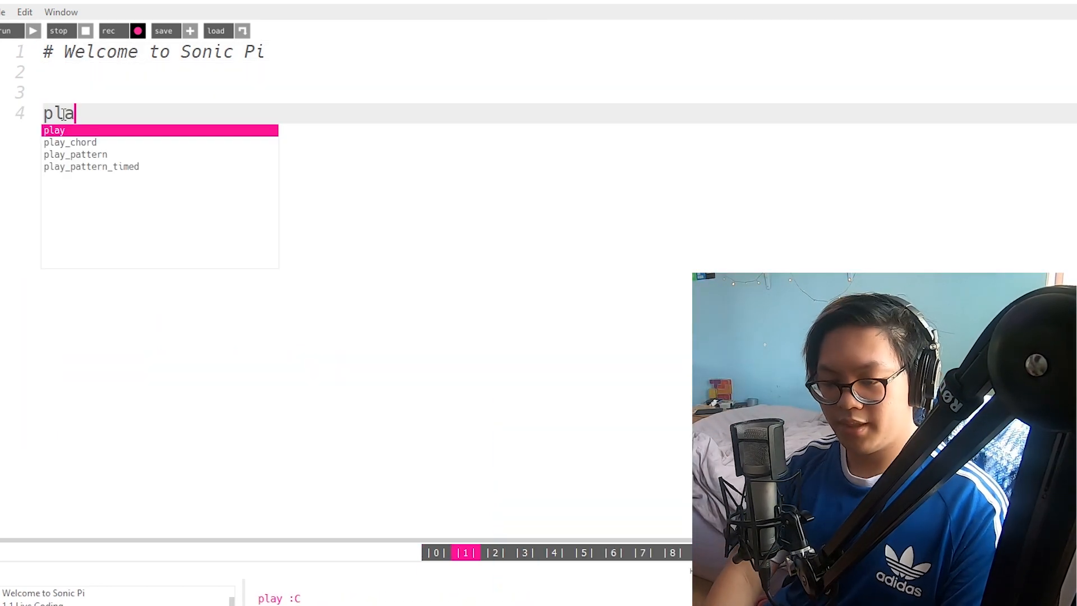
text(y :)
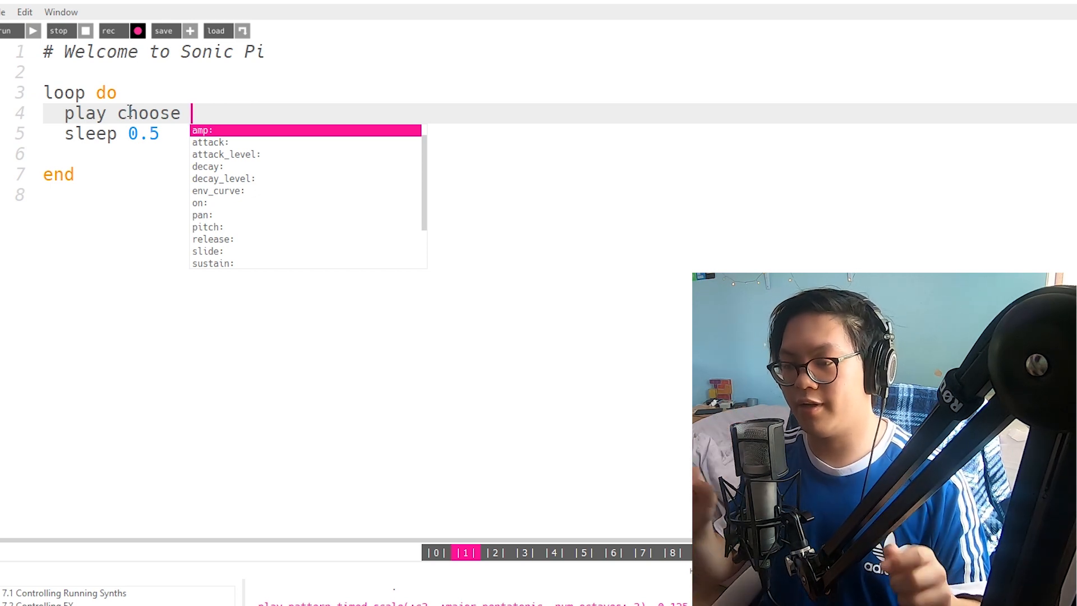
text((sca)
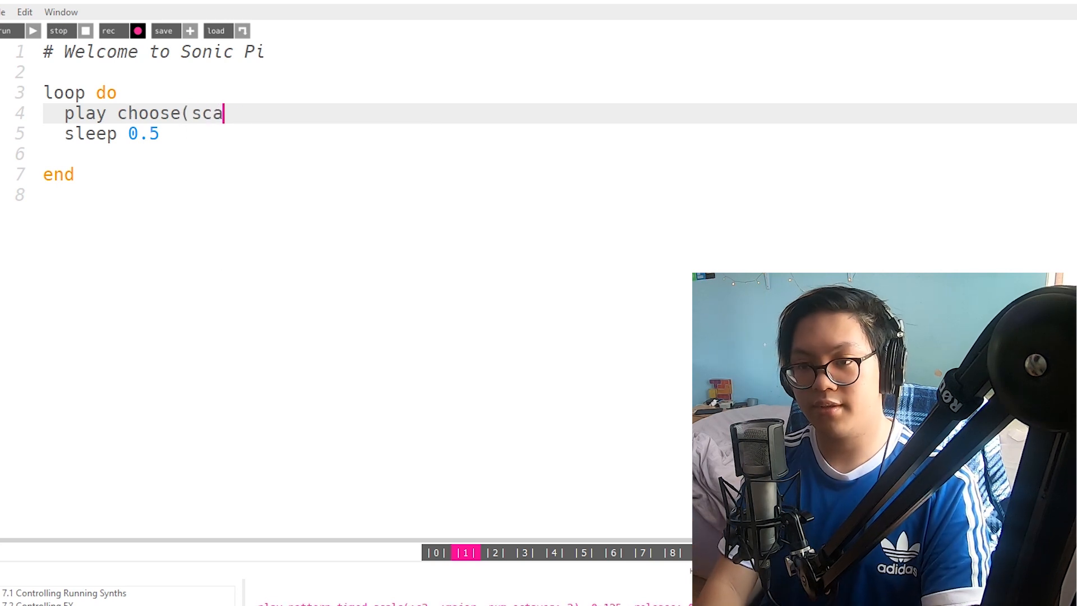
text(le(:D3, :major)
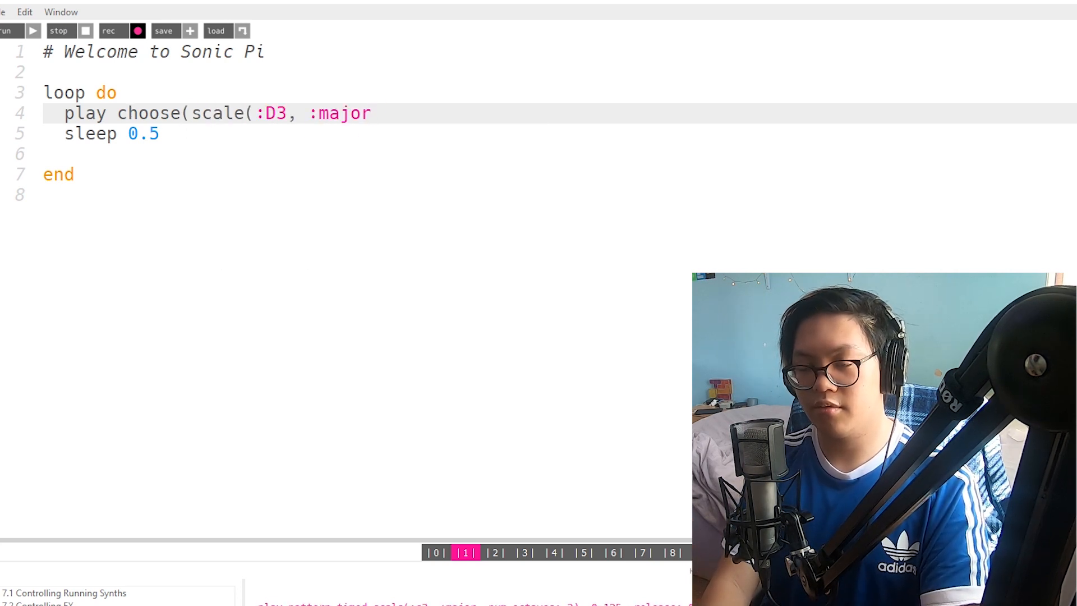
text(_pentatonic, num_)
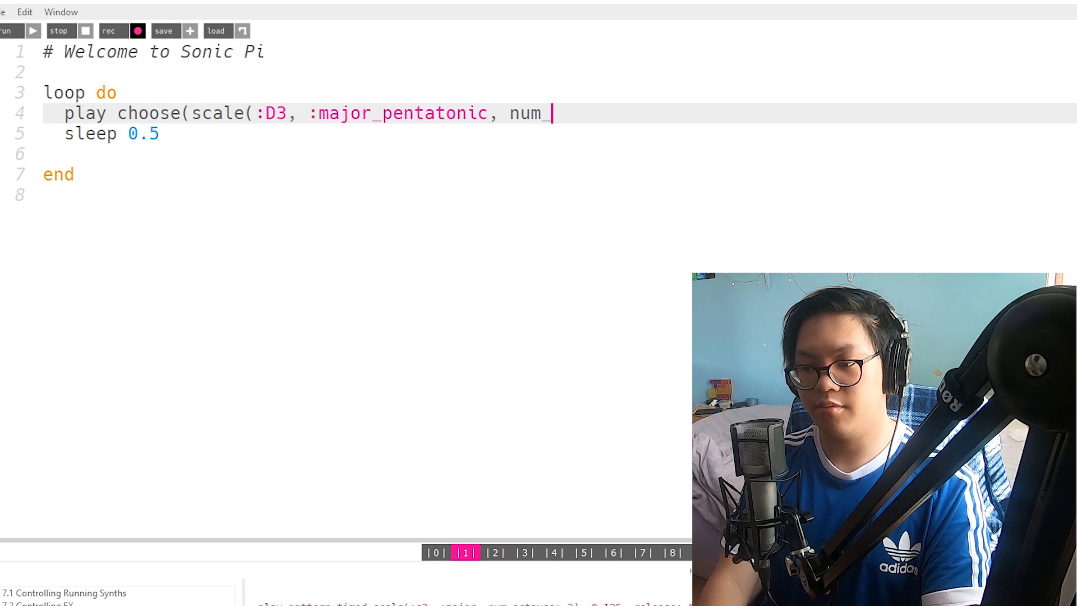
text(octaves: 3)), release: 0.5)
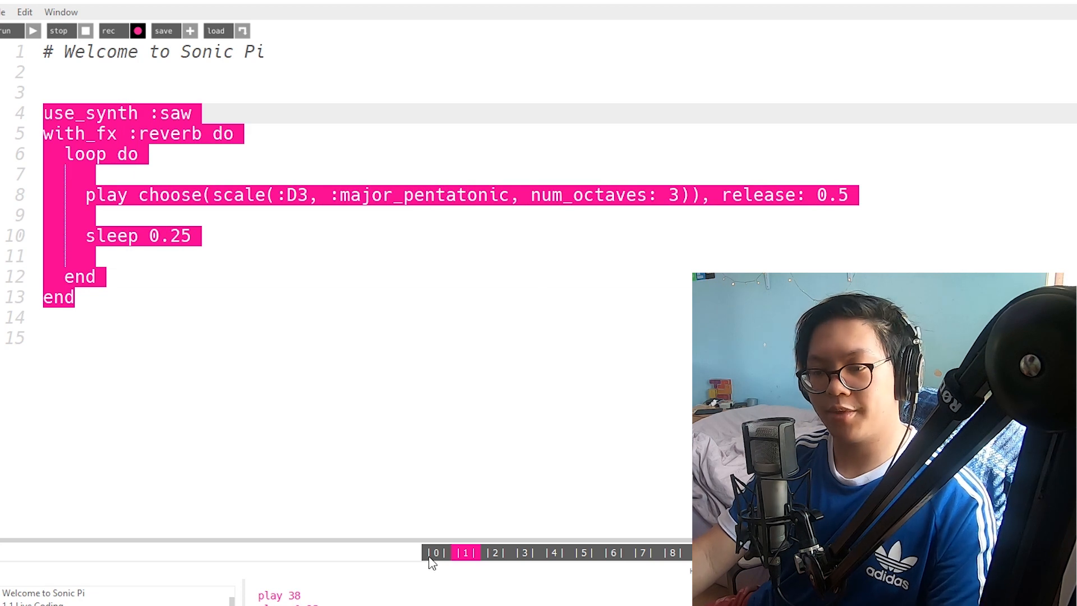
Scroll down the main buffer to place the threaded saw randomiser and # b-ASS comment.
scroll(down, 3)
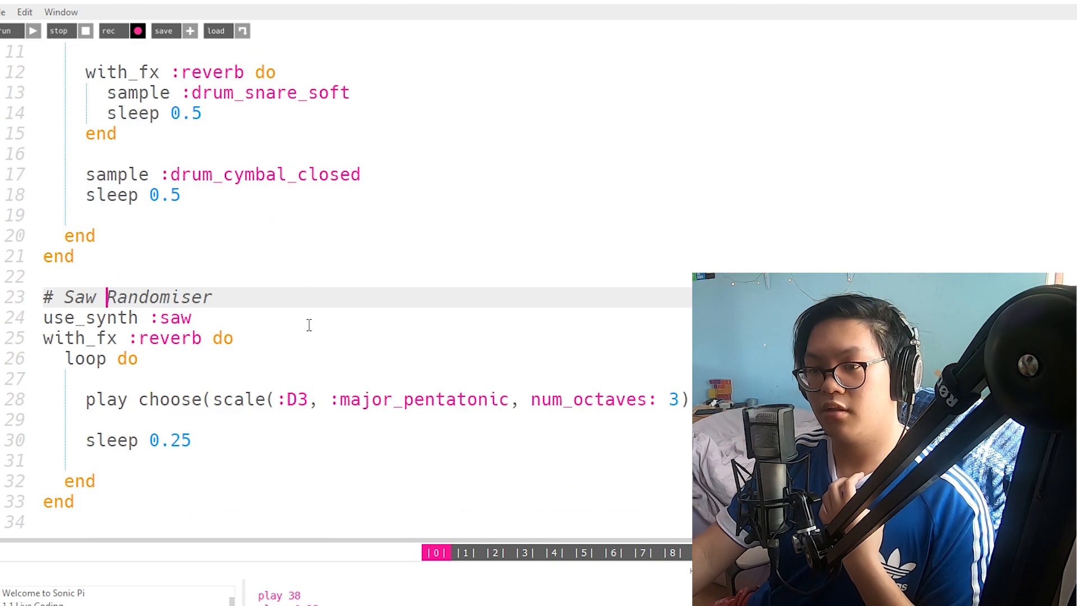
scroll(down, 3)
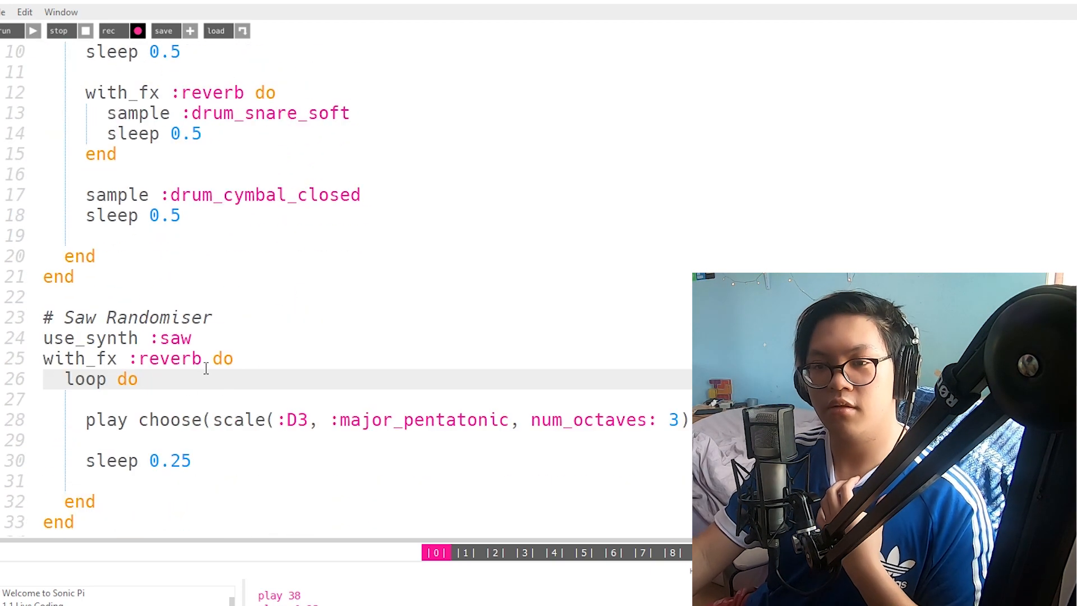
scroll(down, 3)
text(# b-ASS)
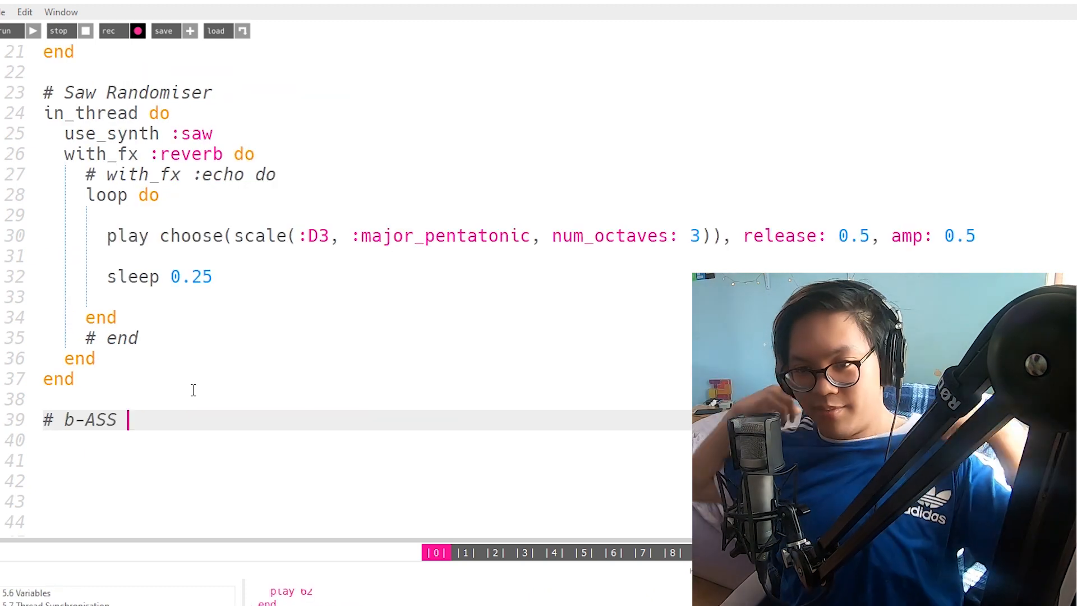
Add an empty loop do … end bass block and stop the test buffer playing.
text(loop do)
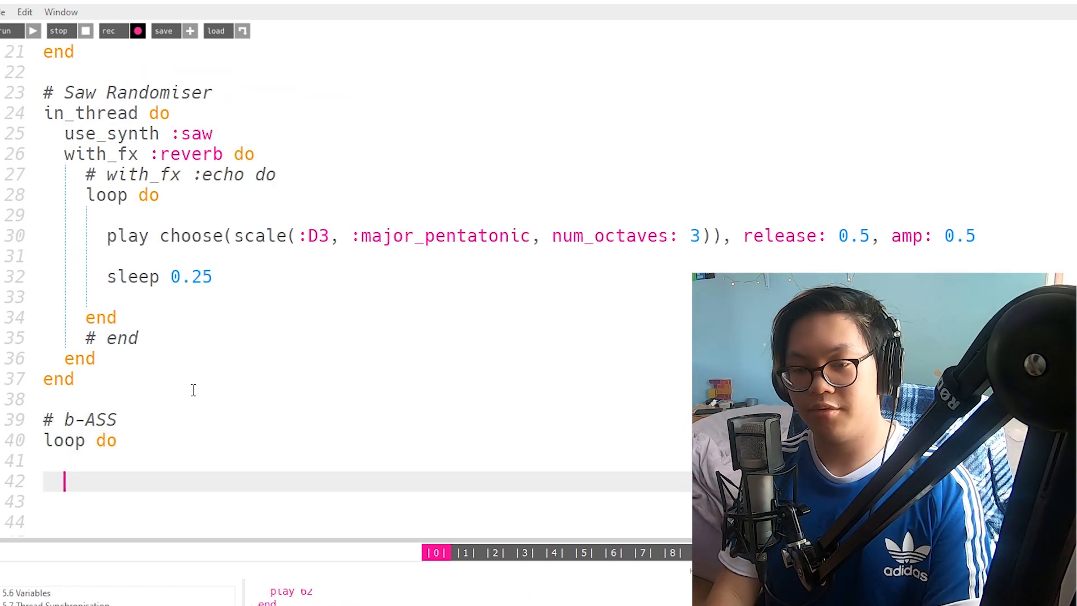
text(end)
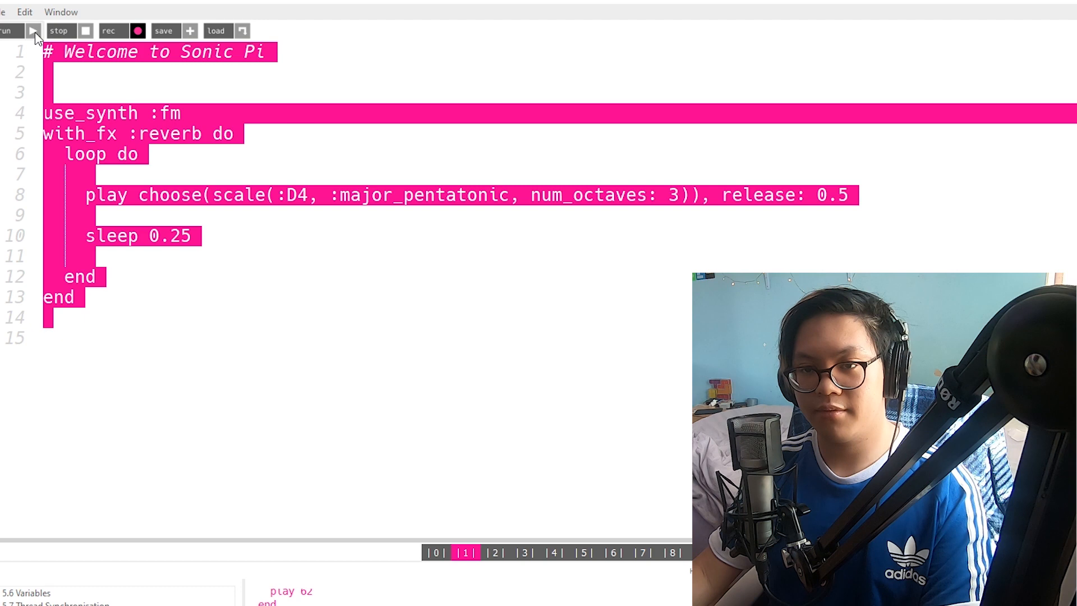
click(86, 31)
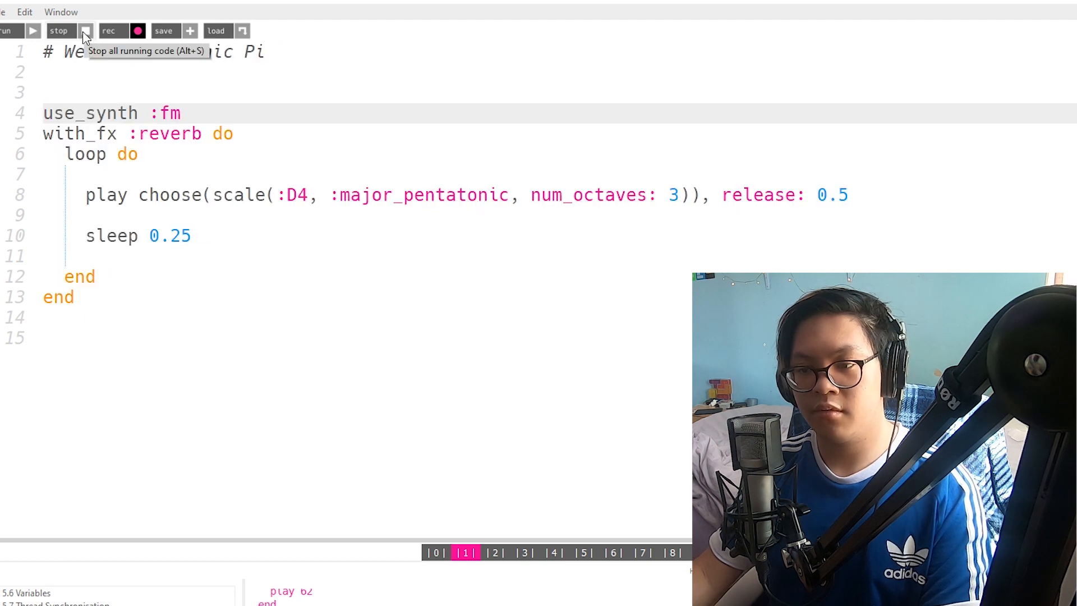
scroll(down, 3)
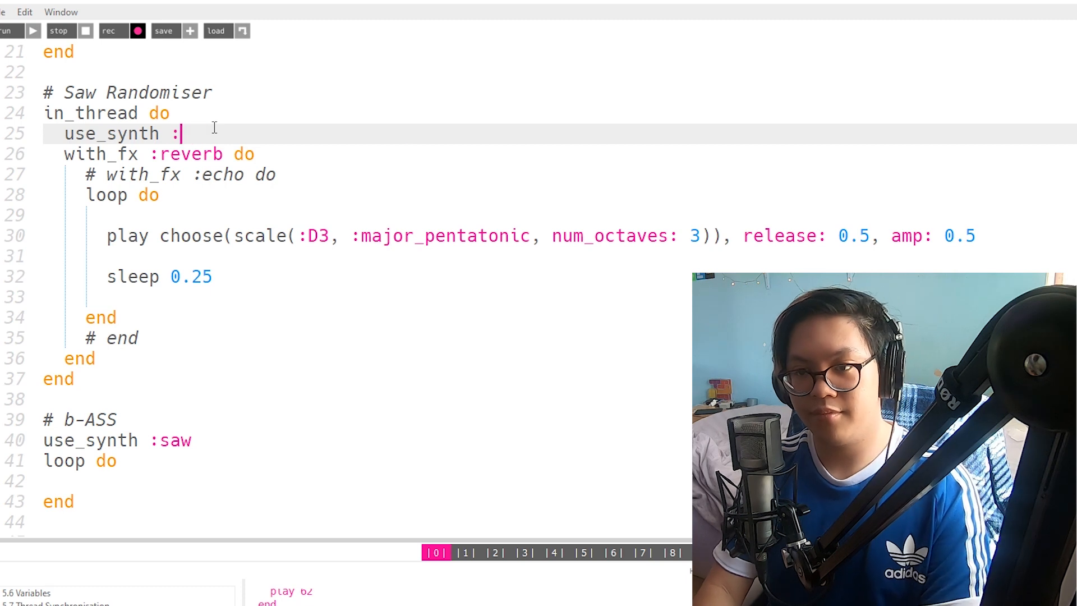
click(10, 31)
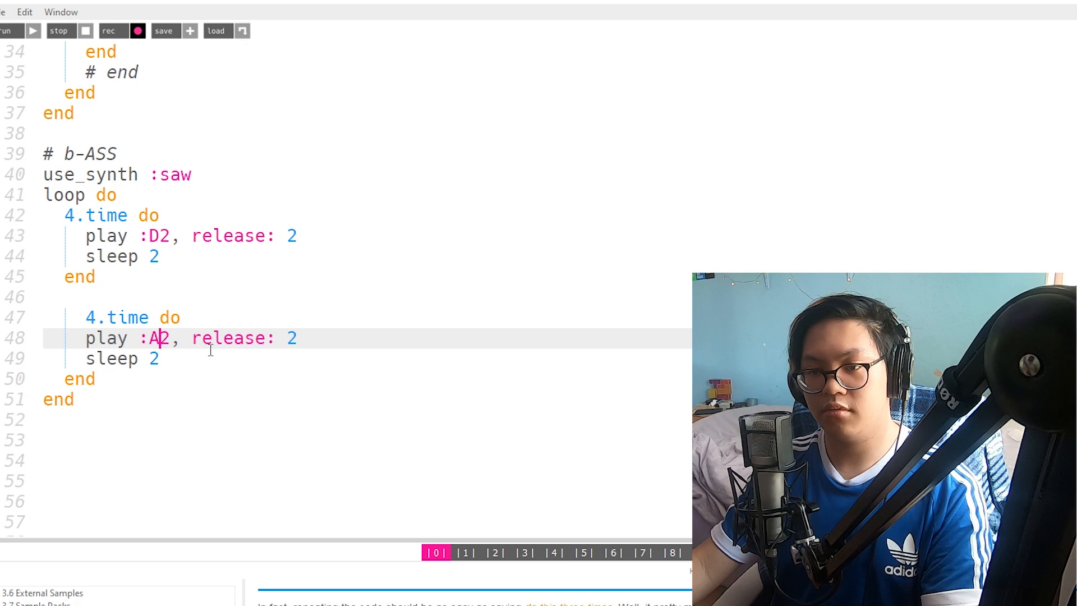
Edit the note in the second repeat block of the D2/A2/G2 bassline.
click(10, 30)
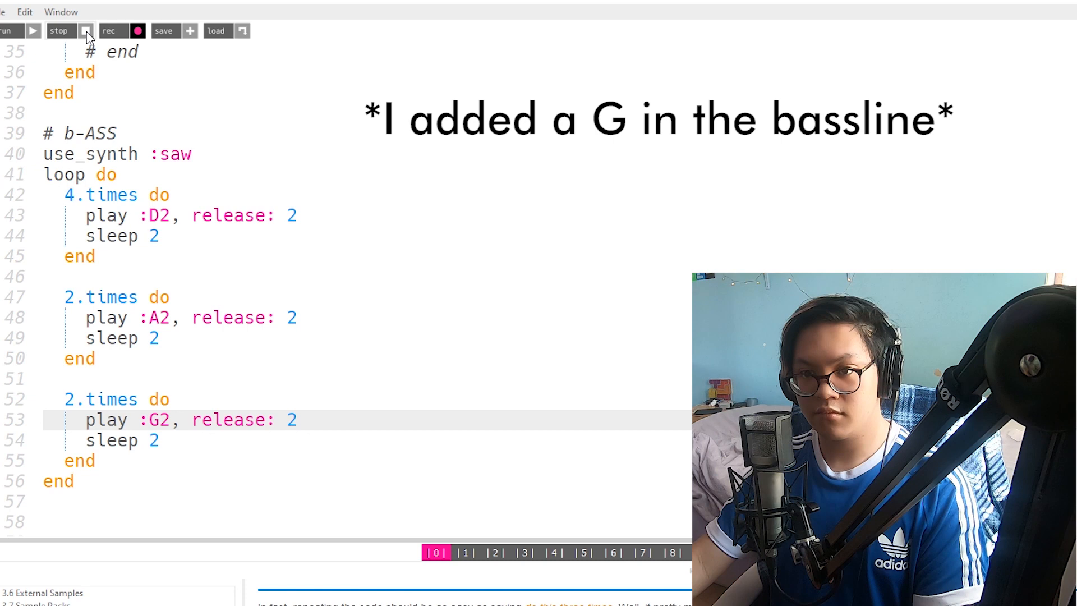
mouse_move(87, 30)
text(chords)
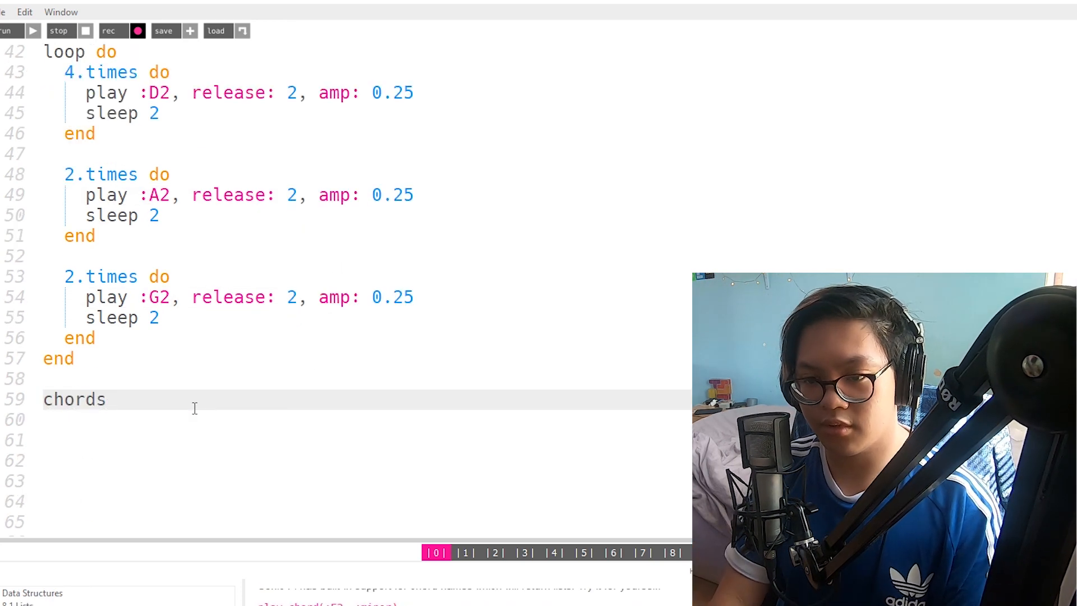
Start the # Chords section with reverb/echo playing D3 M7, A3 M and G3 M chords.
click(495, 551)
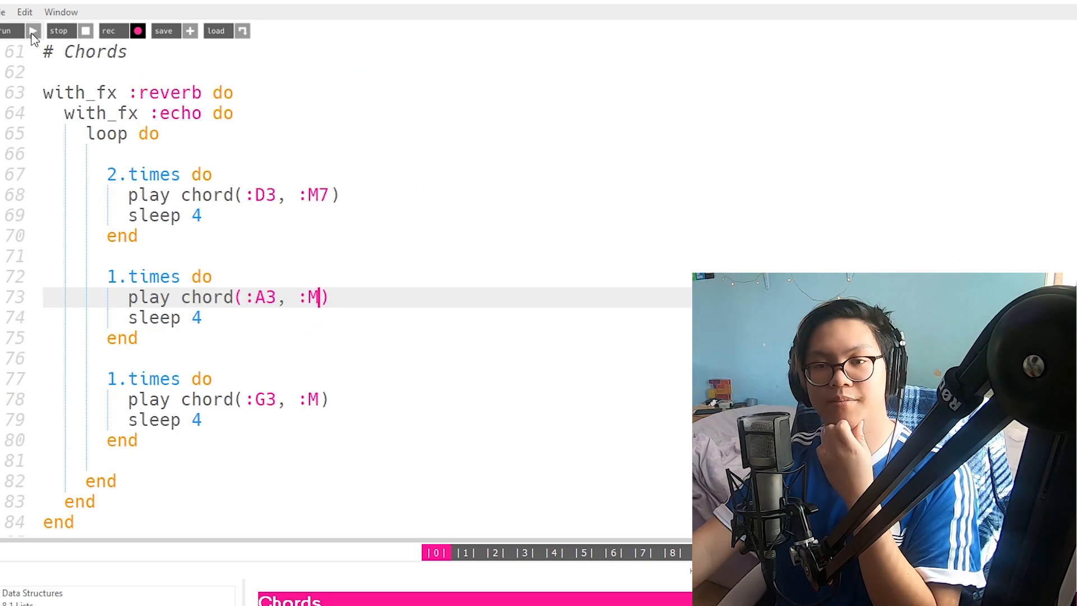
scroll(down, 3)
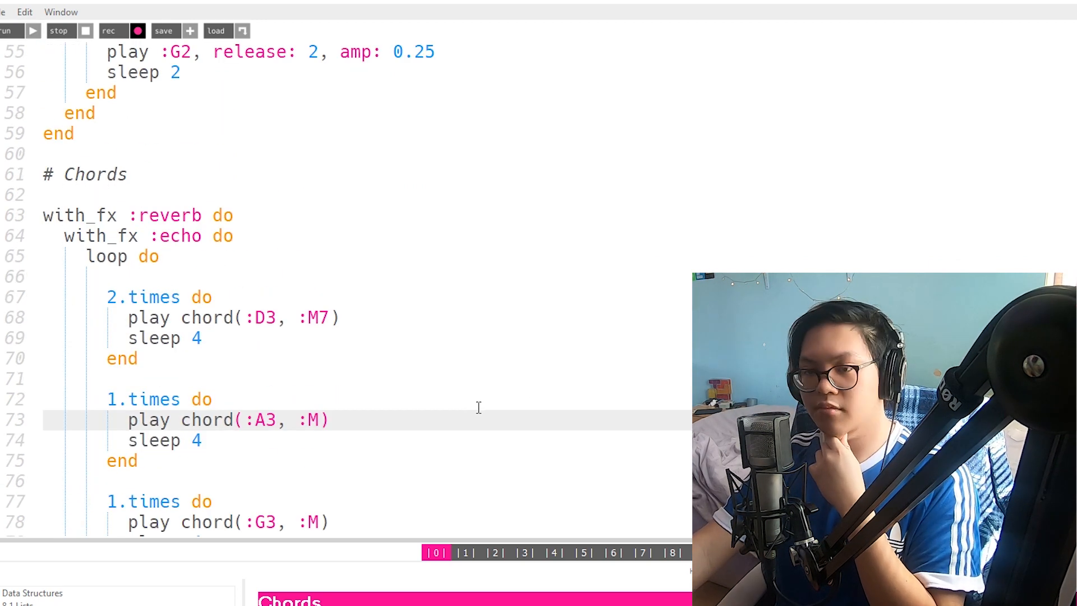